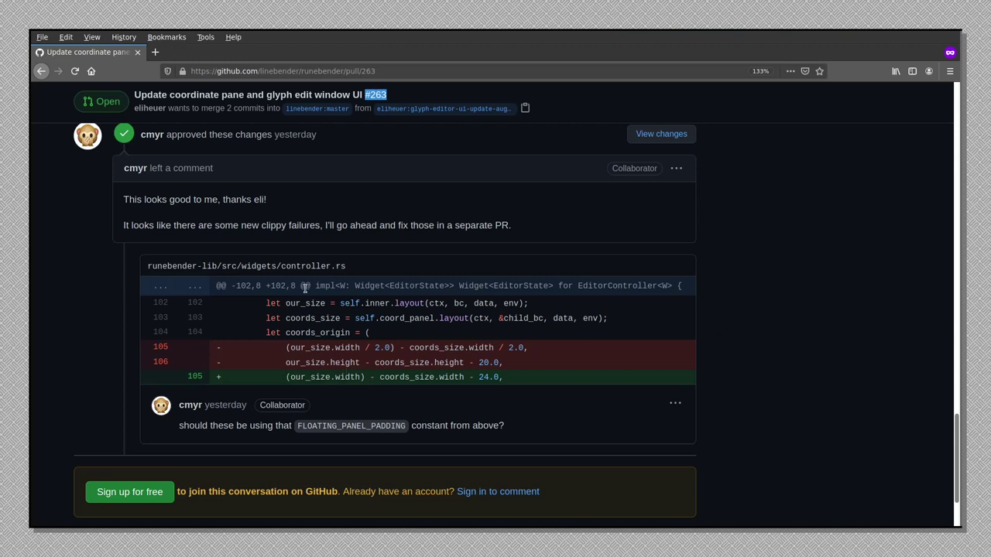
mouse_move(341, 362)
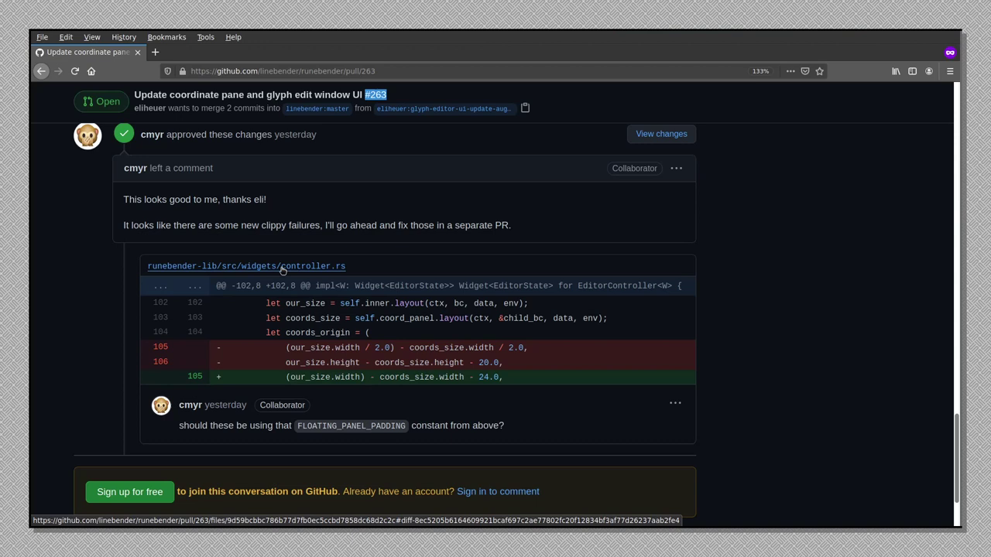
mouse_move(471, 359)
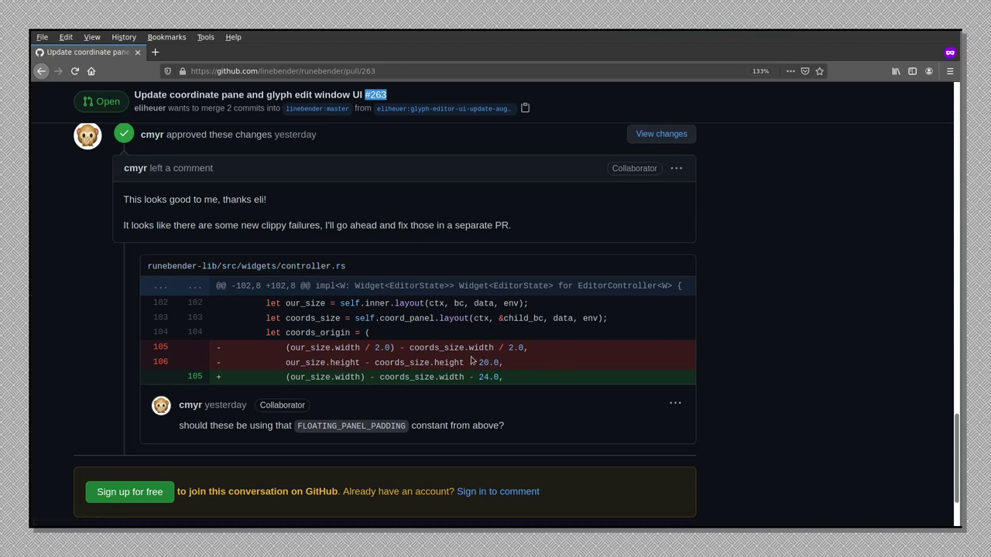
mouse_move(400, 421)
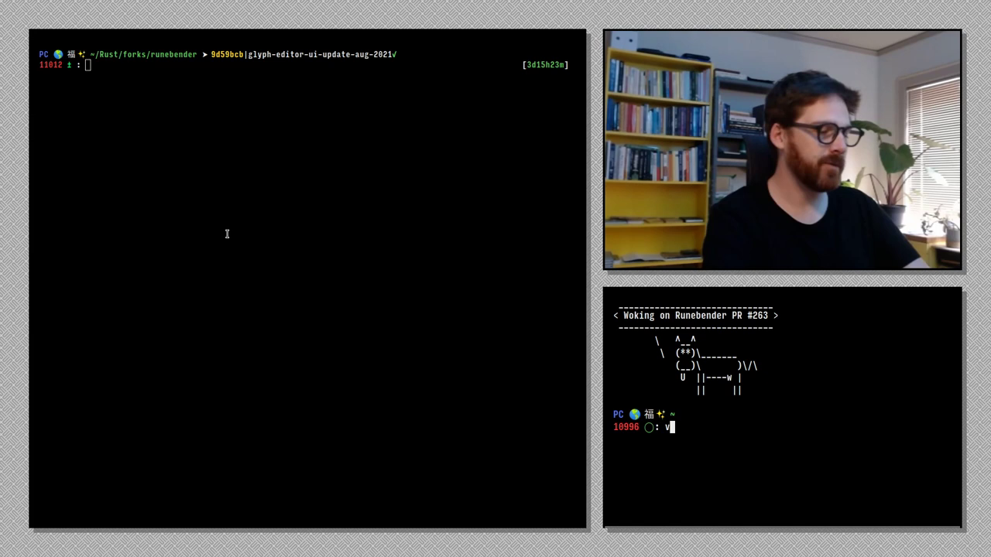
Change into runebender-lib/src/widgets and start vim on controller.rs via tab completion.
key("Backspace")
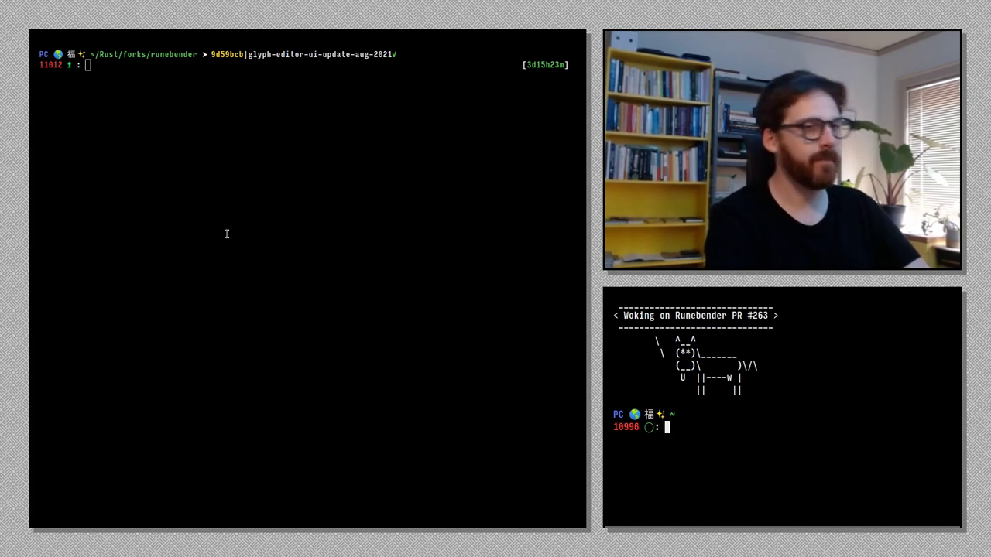
type("cd")
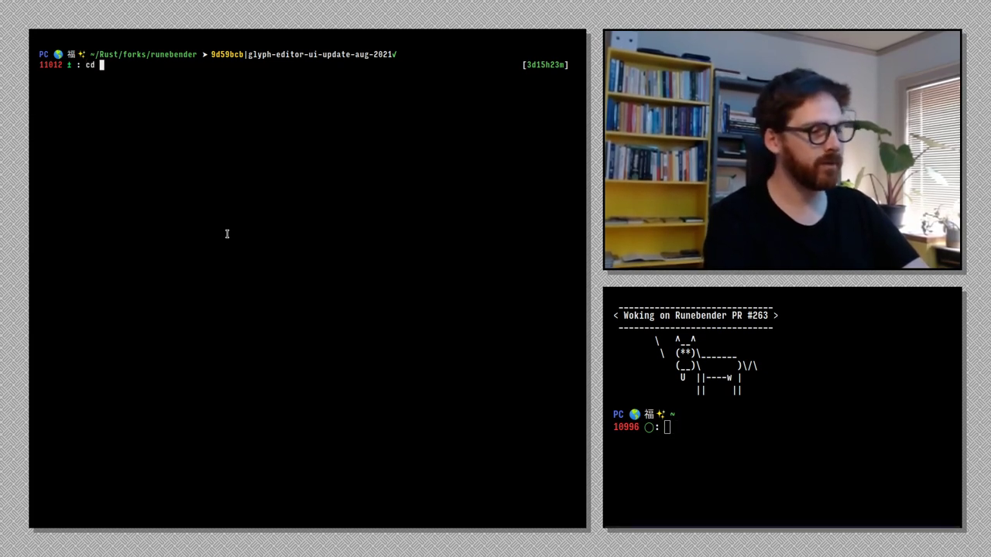
type("runebender-lib/src/")
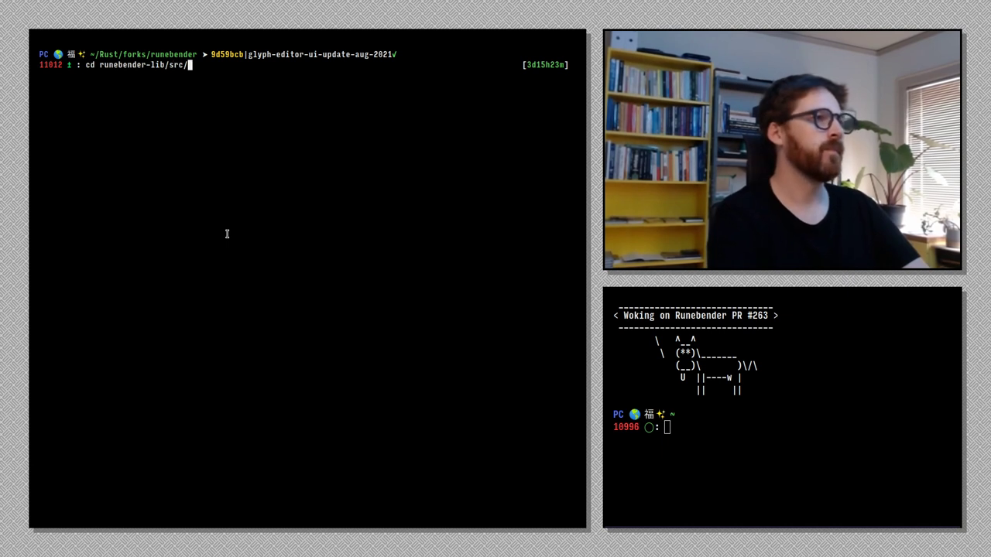
type("widgets/")
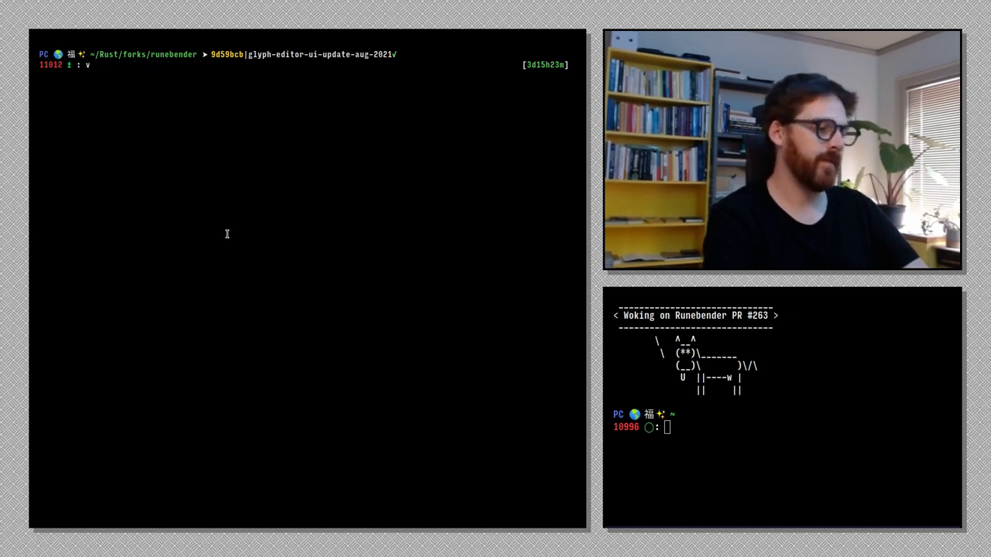
type("runebender-lib/Cargo.toml")
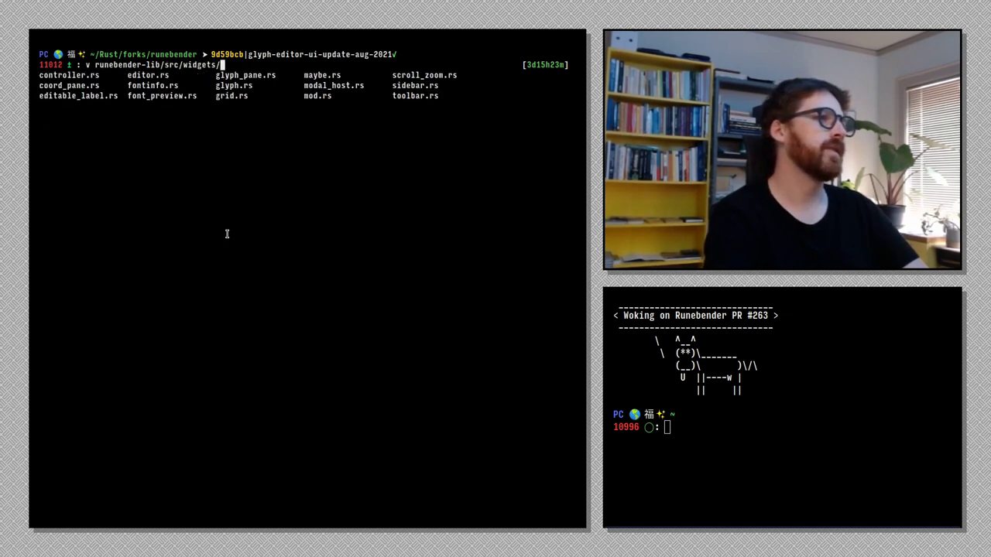
type("c")
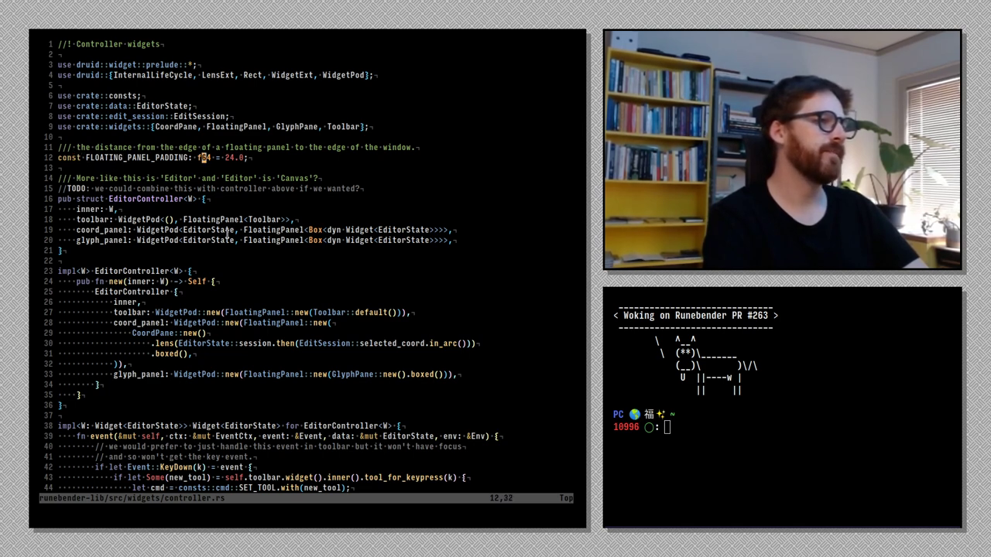
Replace the hard-coded panel padding in controller.rs with FLOATING_PANEL_PADDING, then :wq.
scroll("down", 3)
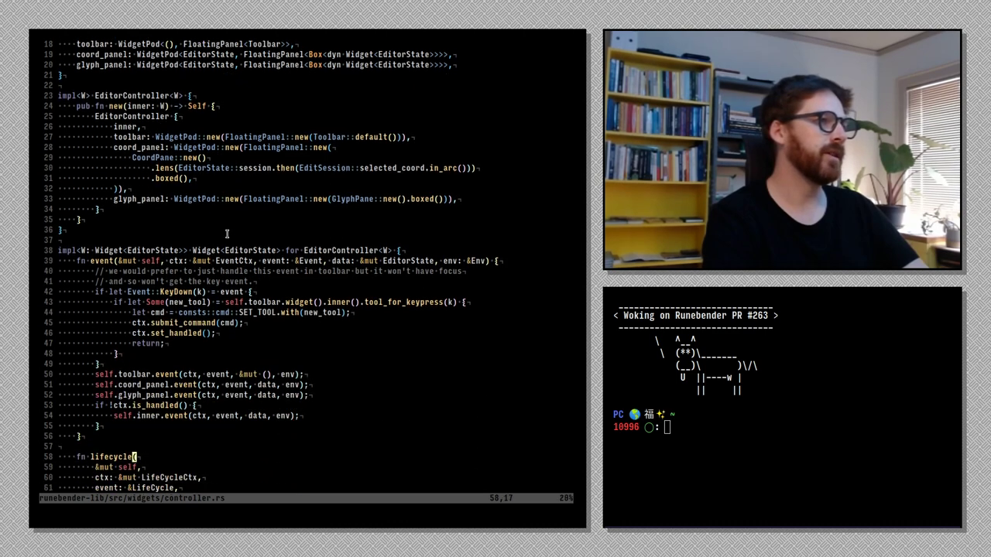
scroll("down", 3)
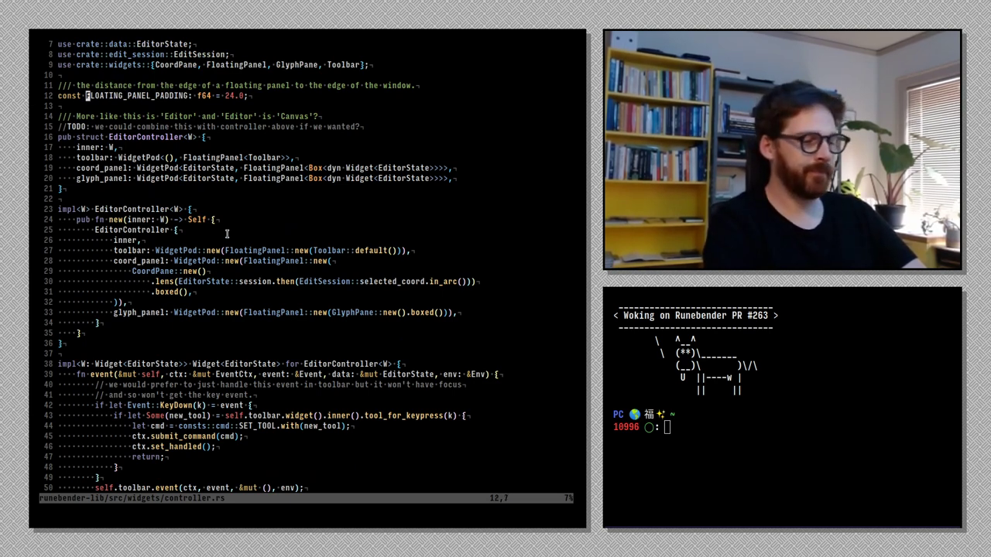
key("v")
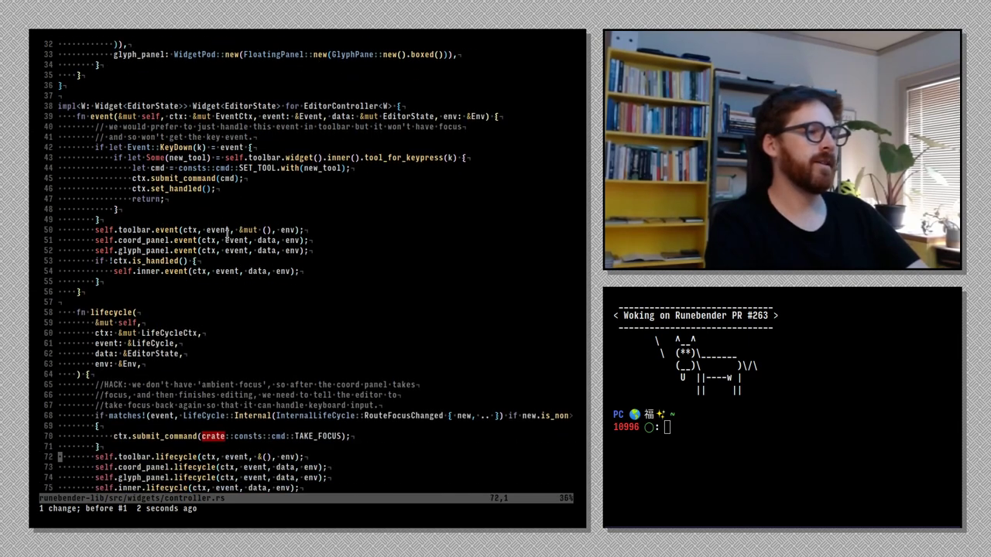
scroll("down", 3)
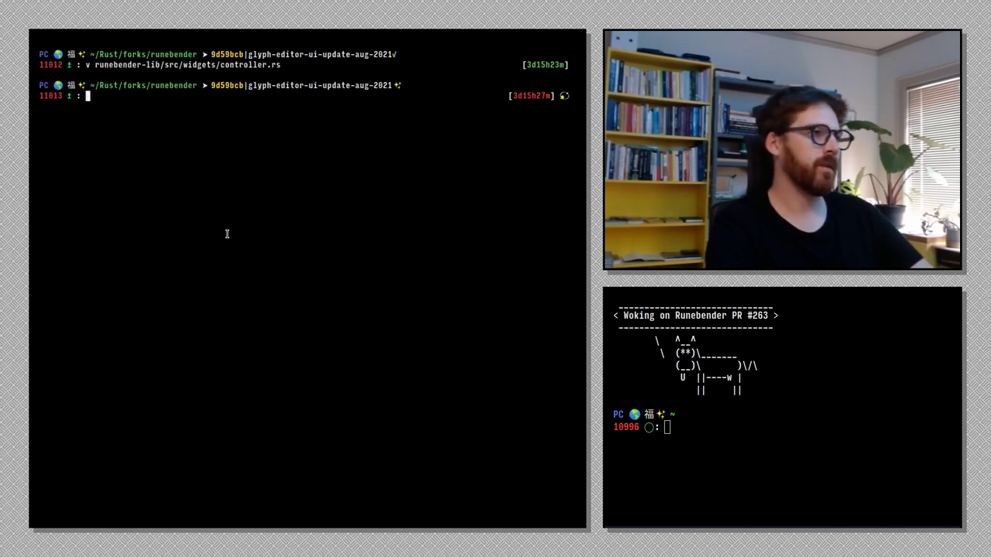
Run cargo run with the Wallingford.ufo path recalled from shell history.
type("ca")
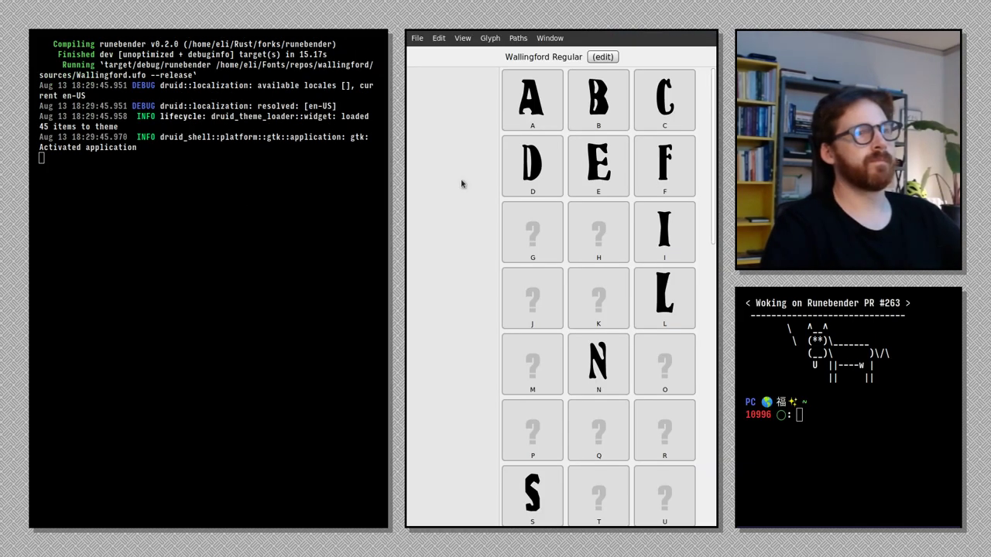
Scroll through the Wallingford glyph grid and open the F glyph in an editor window.
scroll("down", 3)
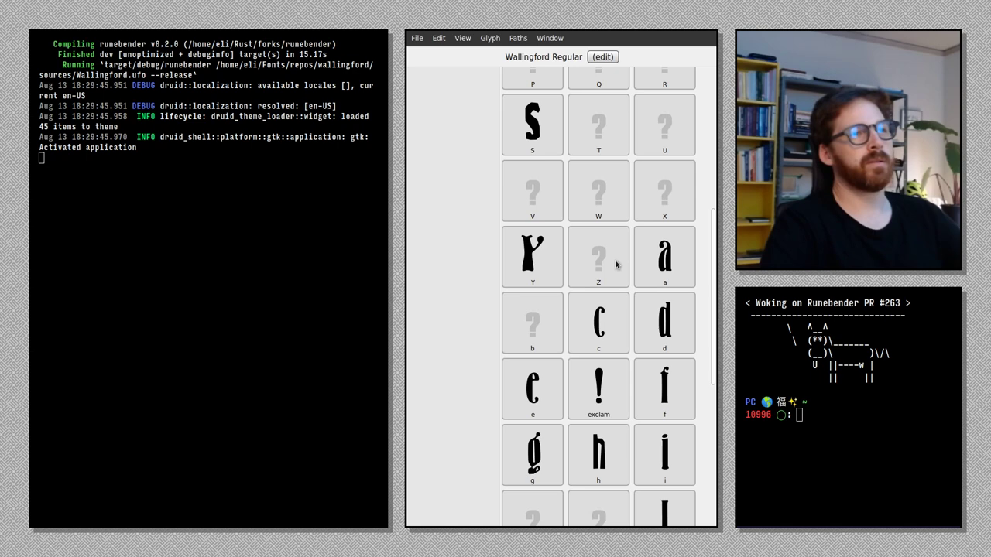
scroll("down", 3)
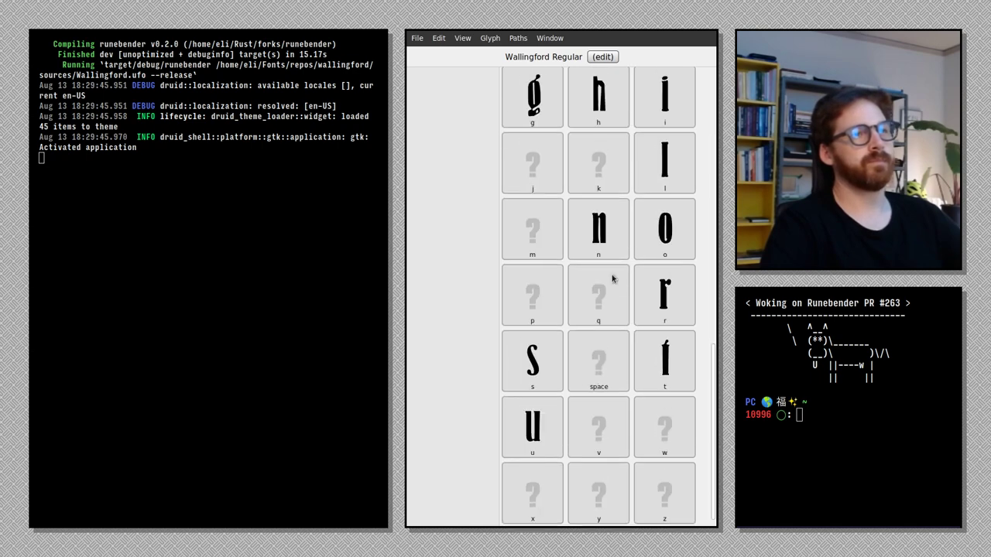
scroll("down", 3)
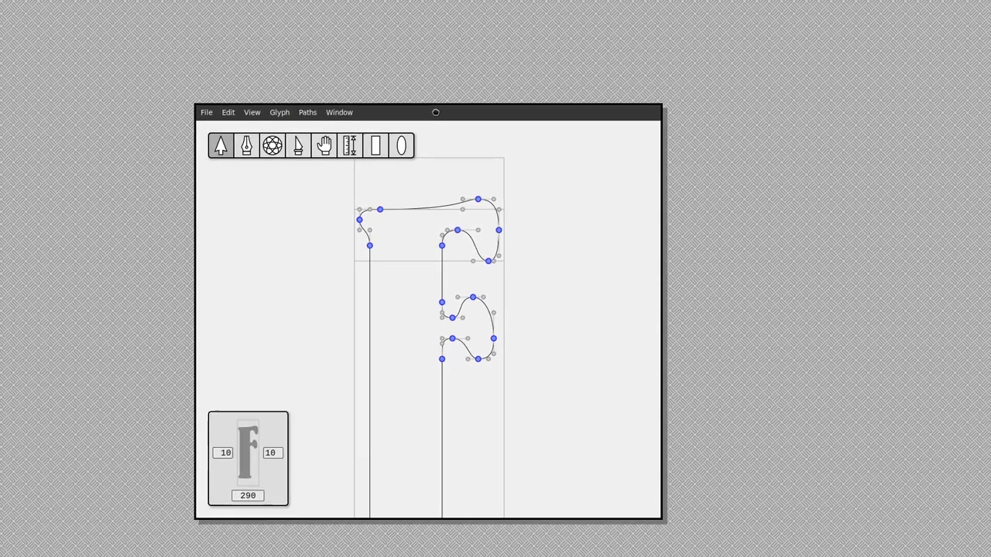
Select F's lower curve points and resize the editor window smaller and larger, watching the coordinate panel stay inset.
left_click_drag(435, 112, 605, 81)
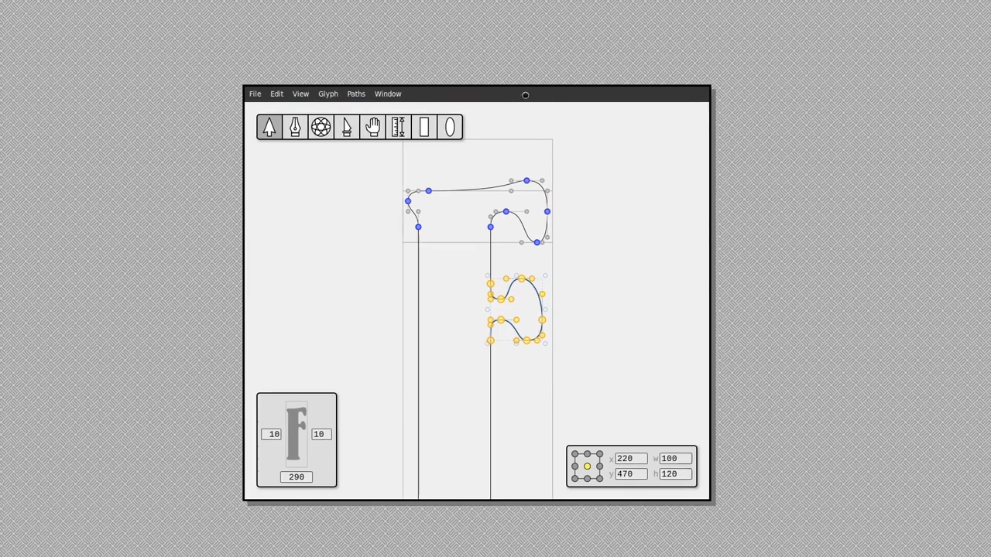
left_click_drag(709, 501, 548, 393)
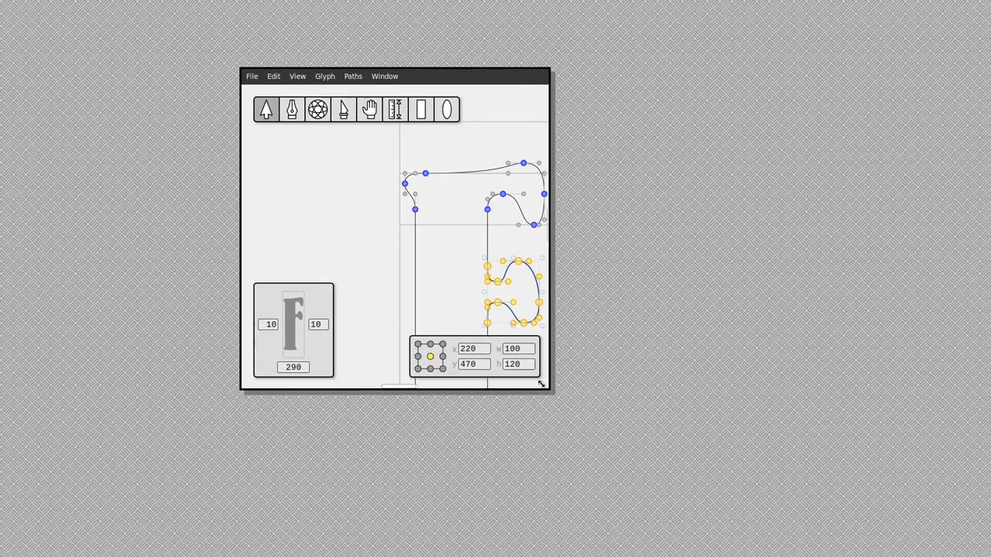
left_click_drag(542, 384, 628, 368)
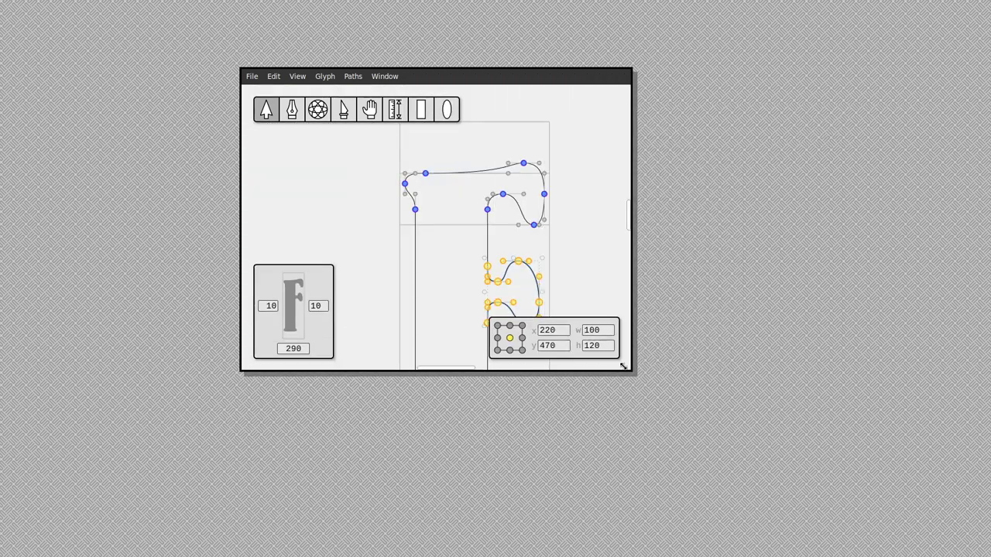
left_click_drag(626, 369, 598, 162)
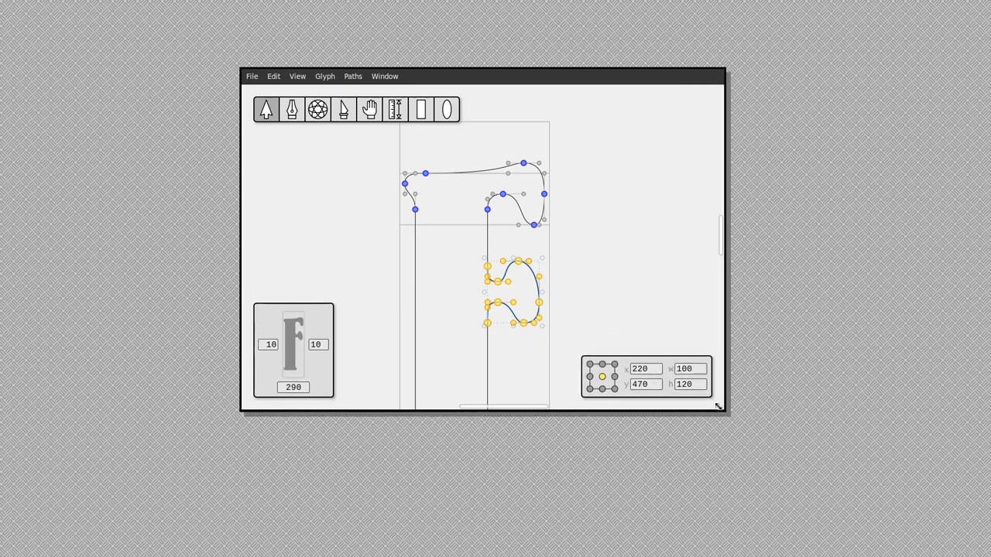
left_click(378, 241)
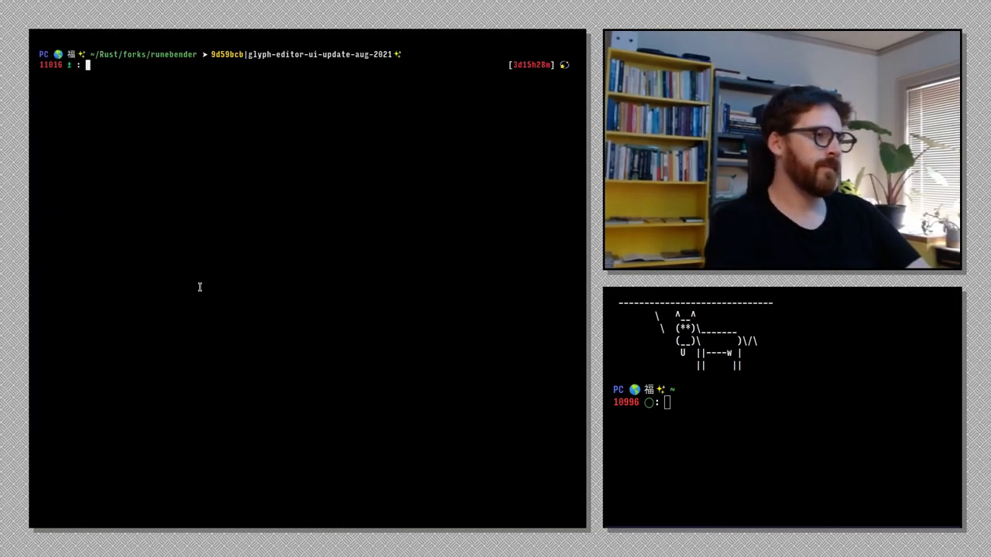
type("git status")
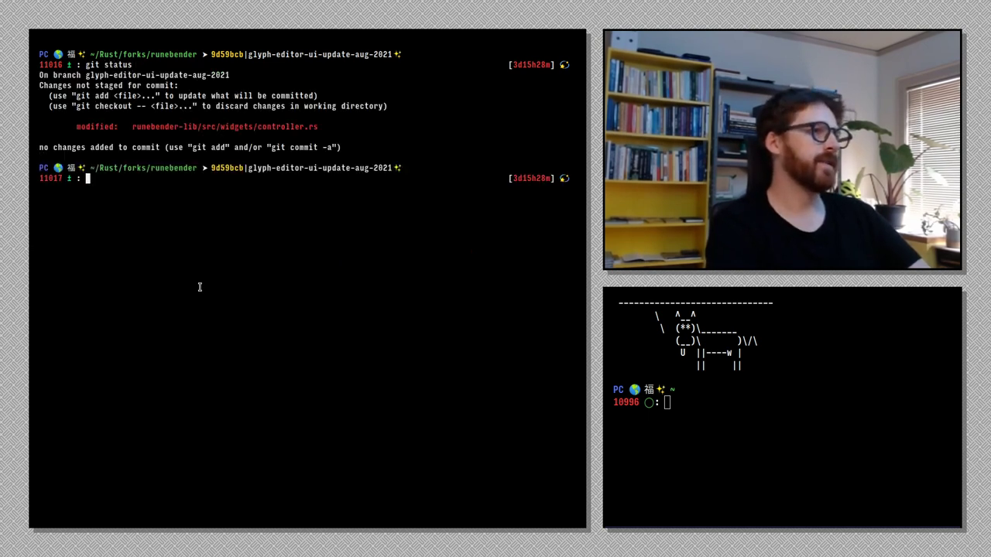
type("git diff")
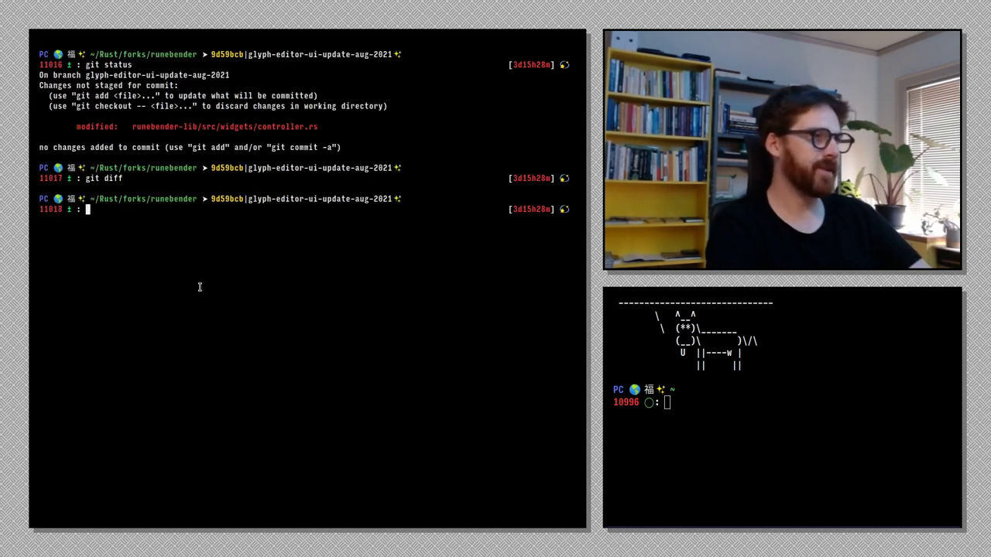
type("rustfmt")
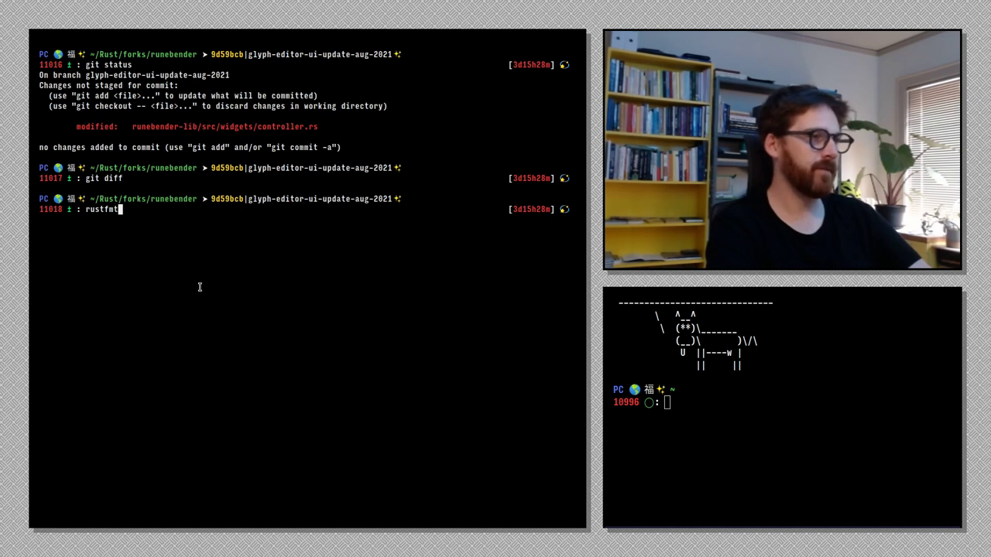
key("Tab")
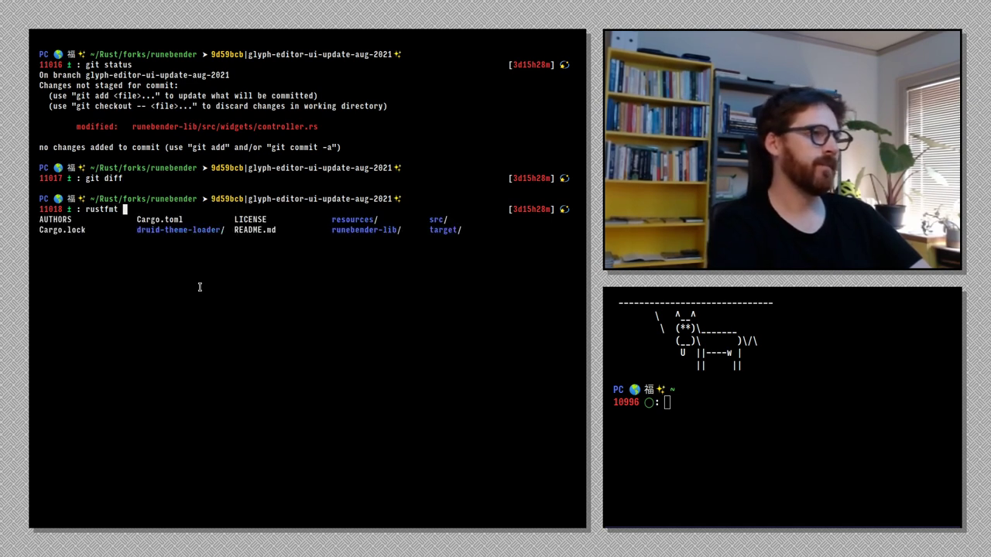
key("BackSpace")
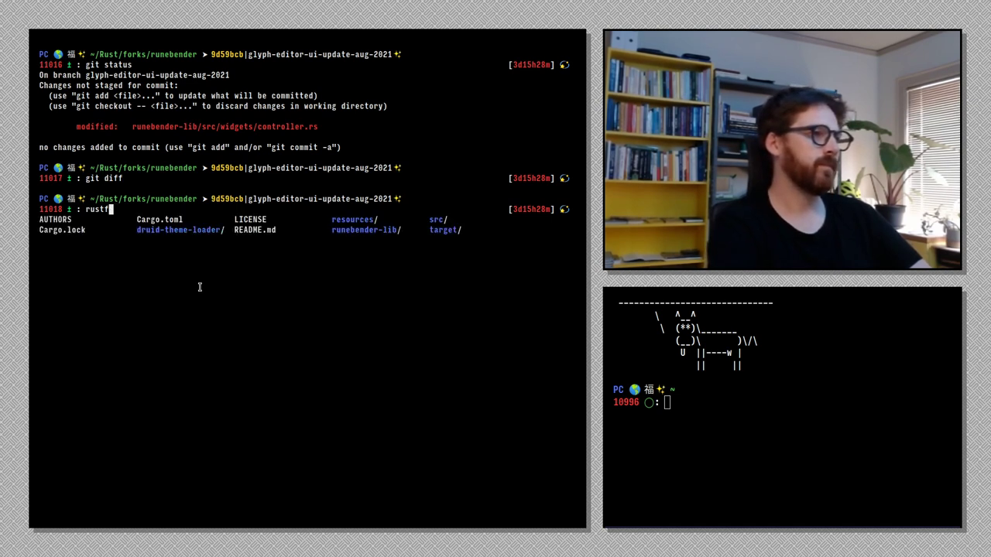
key("Backspace")
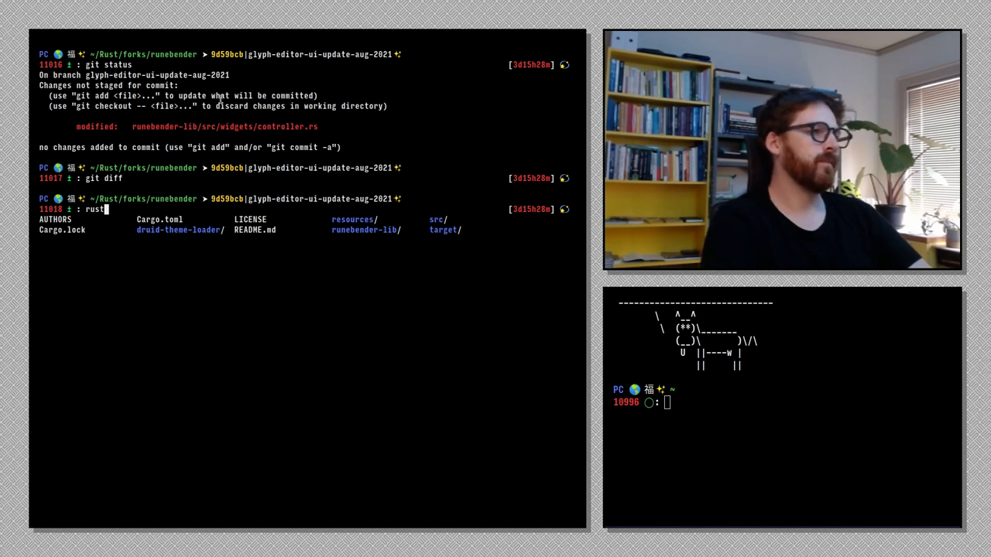
type("fmt")
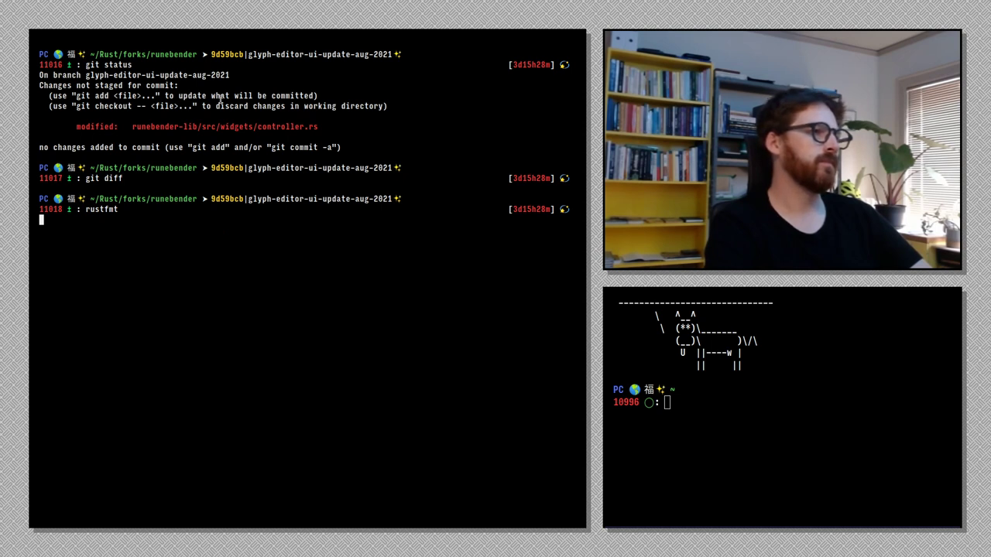
key("ctrl+c")
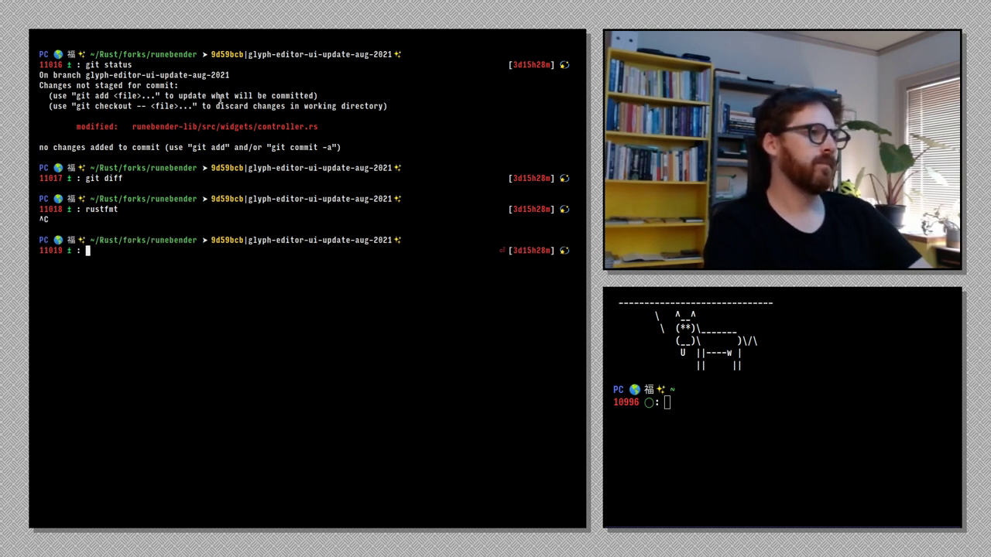
type("rustfmt --h")
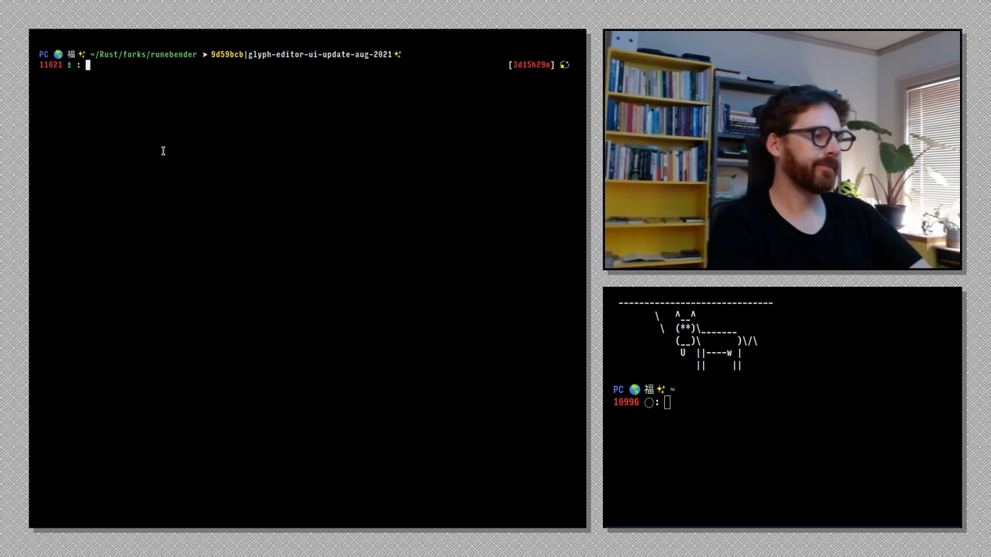
Run rustfmt on runebender-lib/src/widgets/controller.rs, then check git status and git diff.
type("rustfmt -")
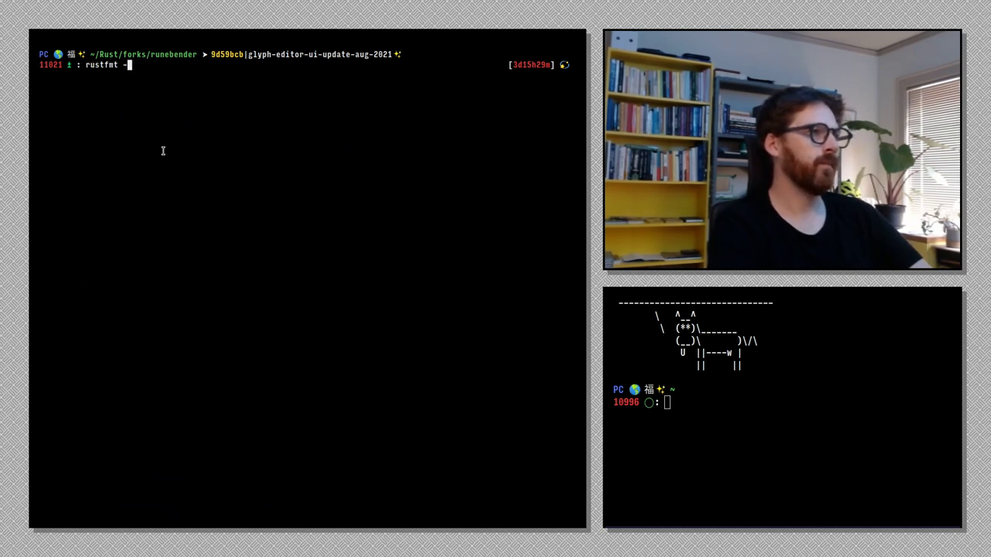
type("runebender")
type("GIT STATUS")
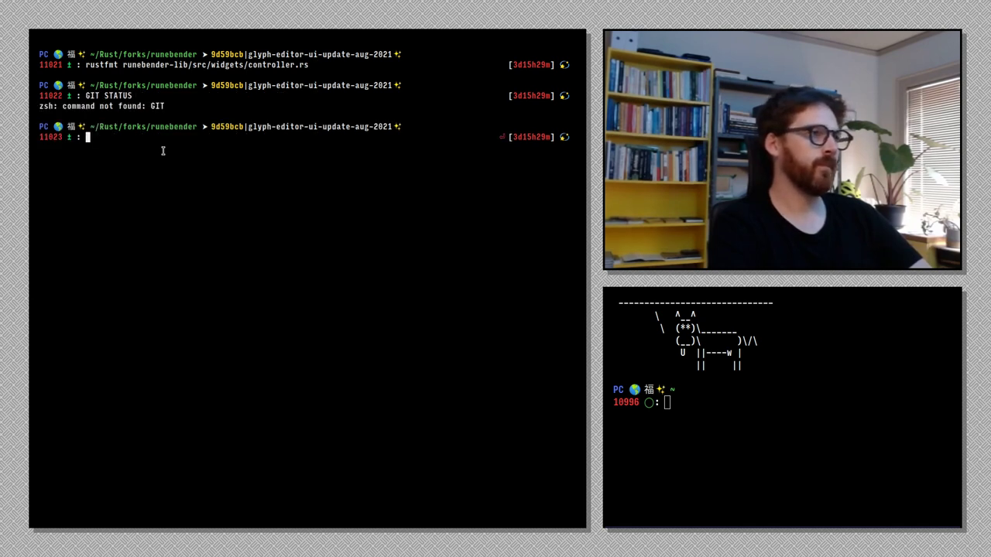
type("git status")
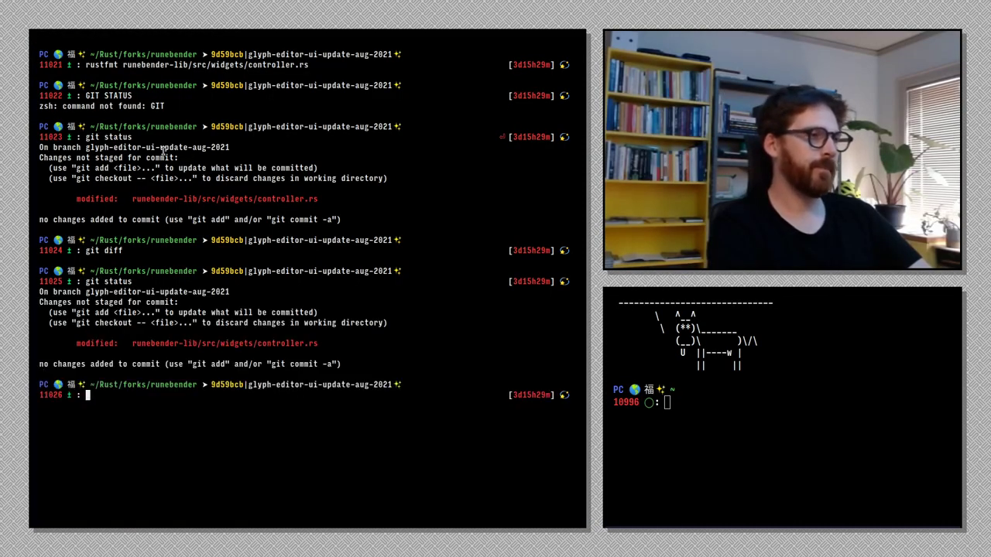
Stage all changes with git add -A and verify with git status.
type("git ad")
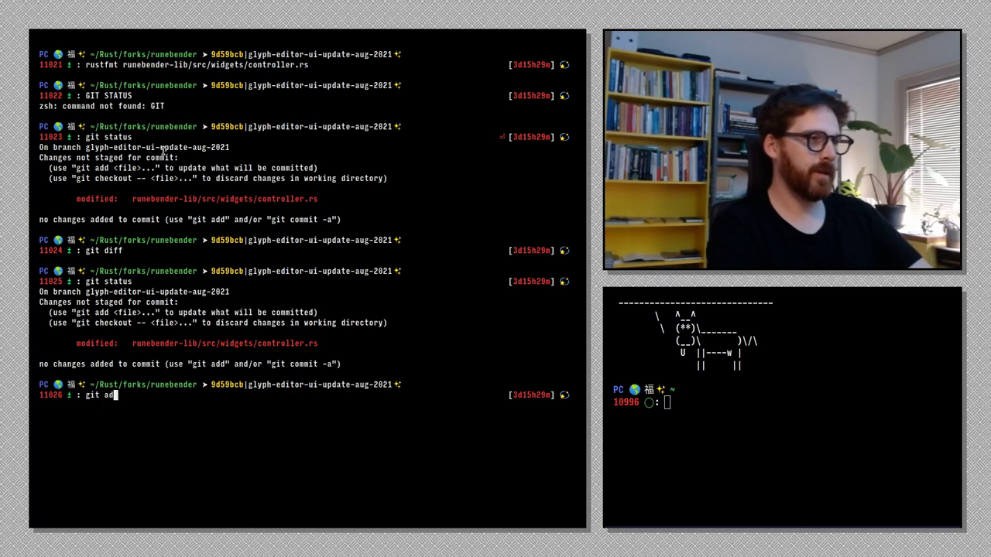
type("d -A")
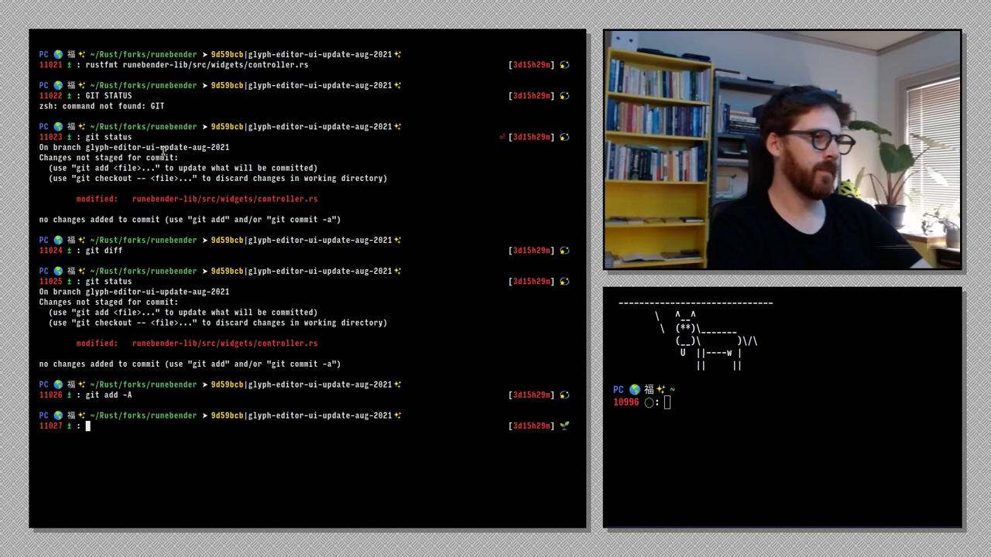
type("git status")
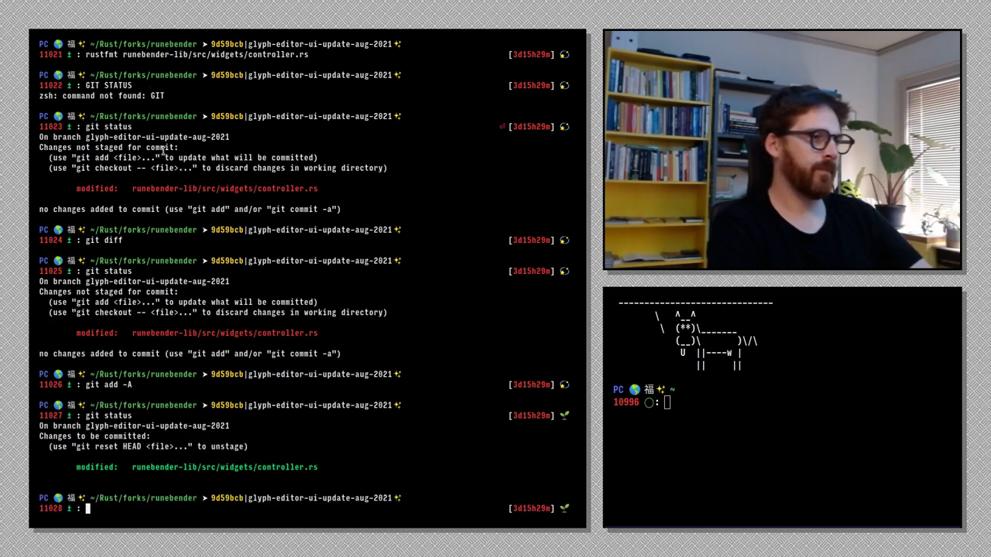
Commit with the message "Use FLOATING_PANEL_PADDING constant".
type("git commit -m \"Up")
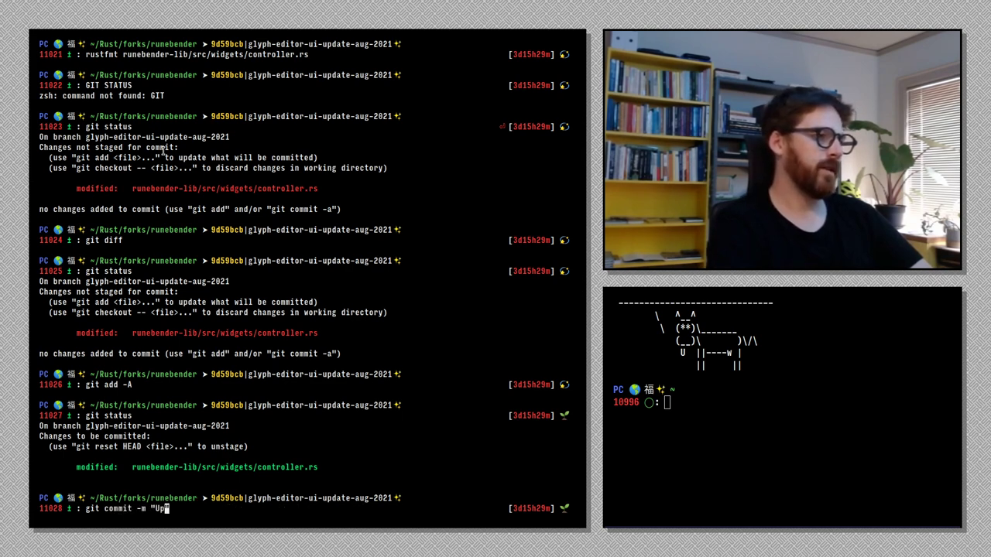
type("se")
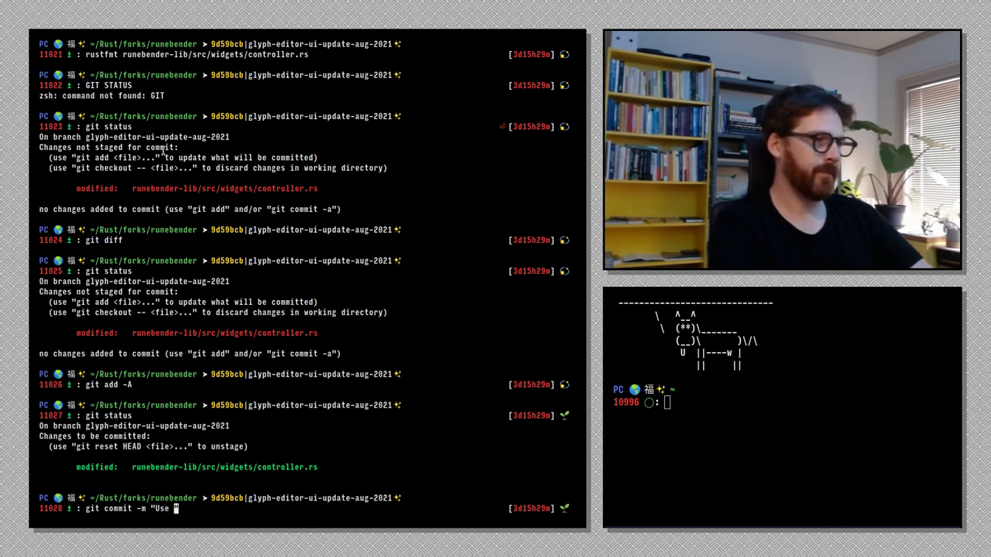
type("FLOATING_PANEL_PADDING")
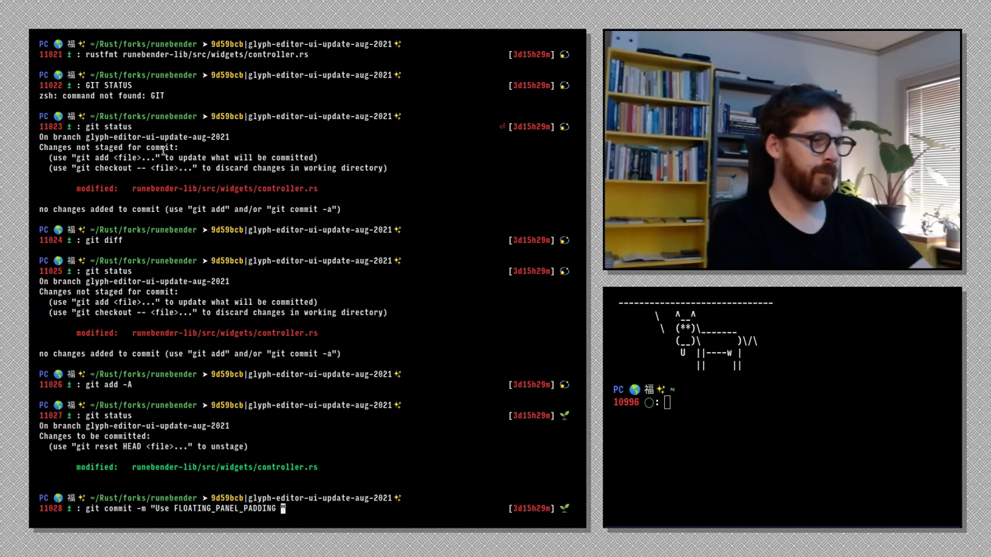
type("constant")
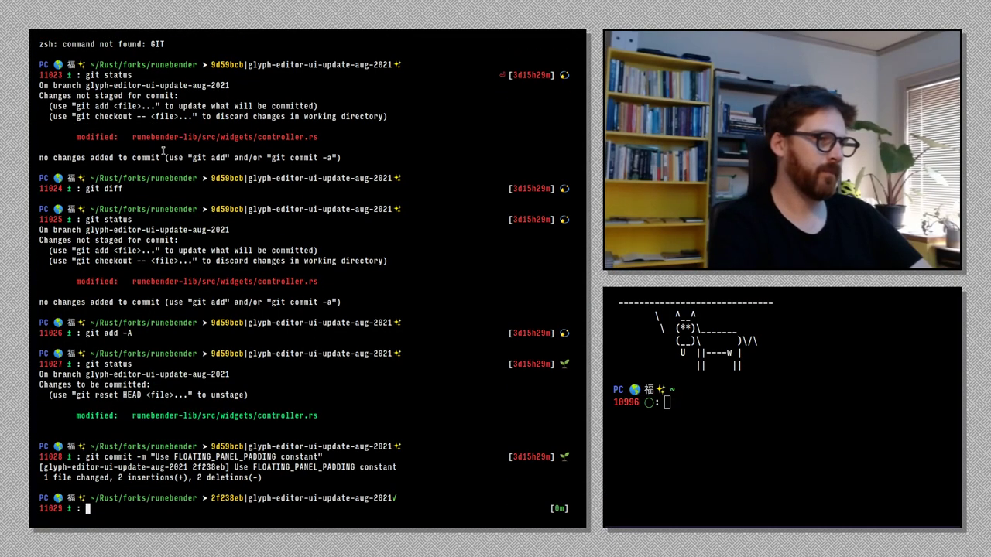
View git log with the new commit on top, quit the pager and clear the terminal.
type("git log")
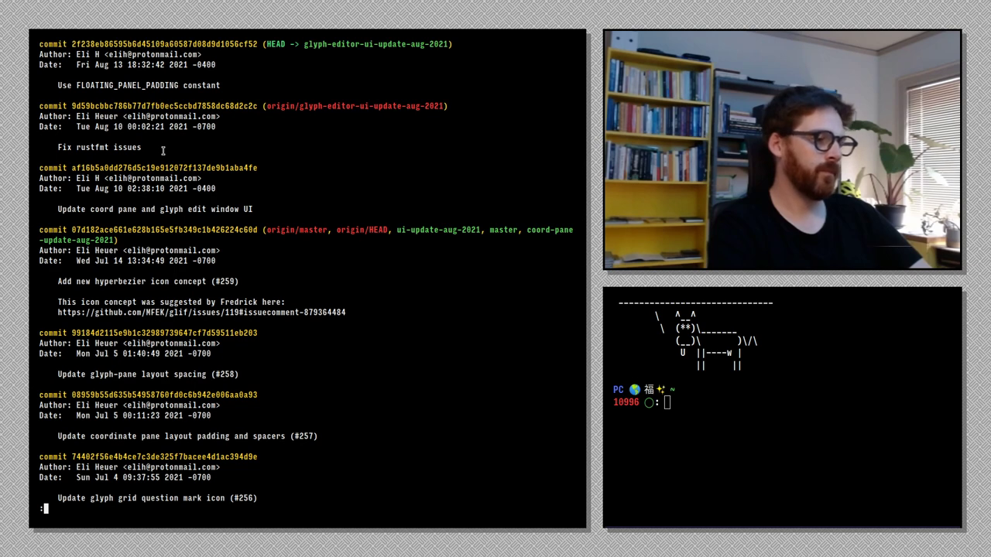
key("q")
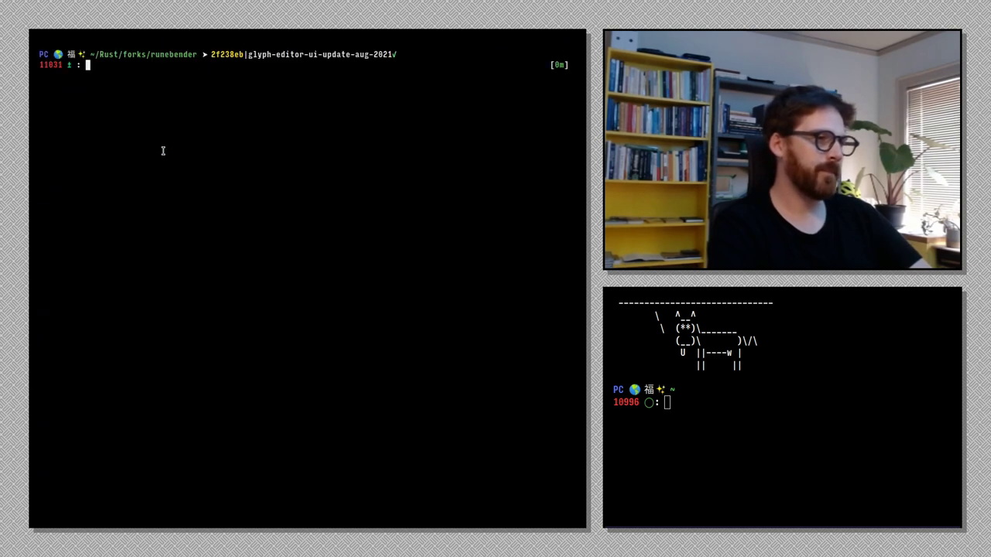